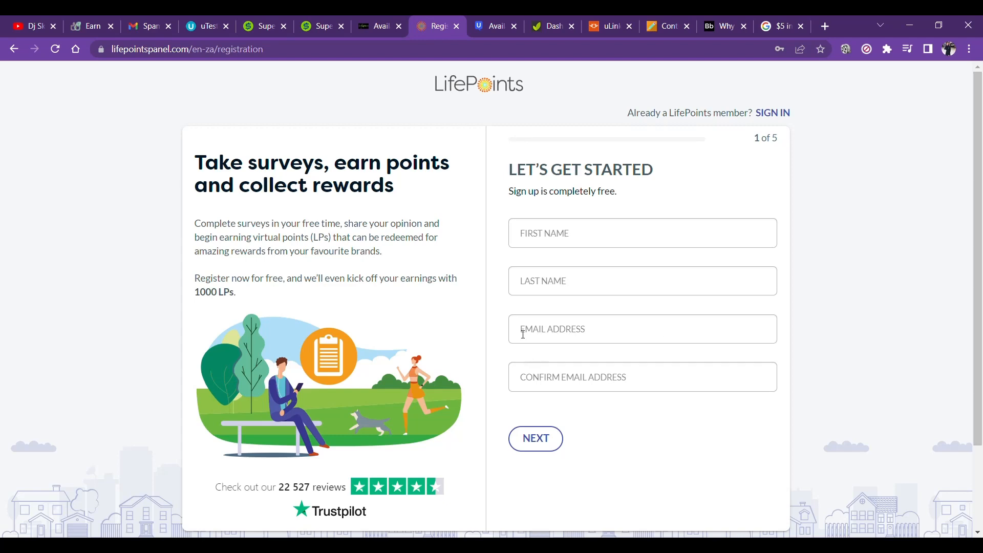
mouse_move(816, 66)
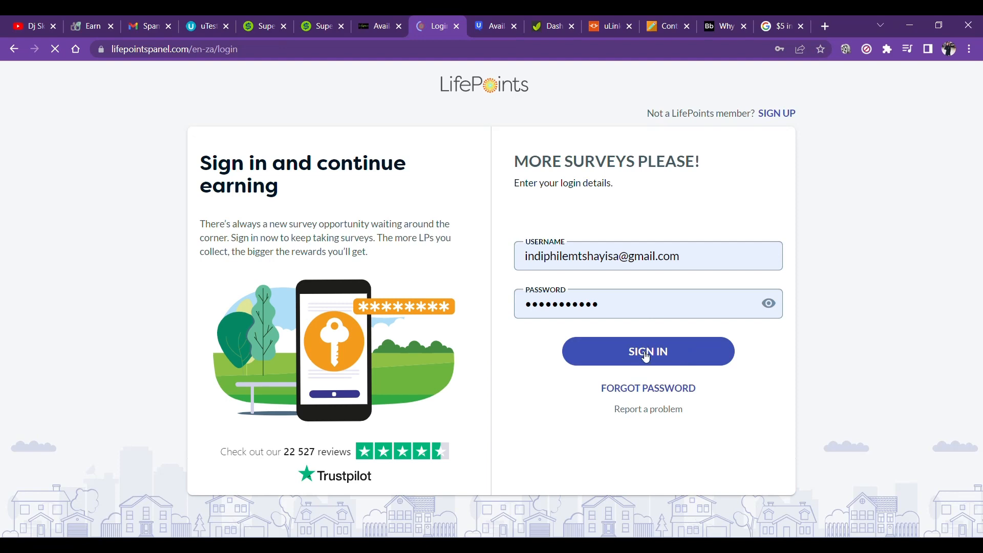
Step: Sign in to the LifePoints member account, retrying until the dashboard starts loading
click(648, 351)
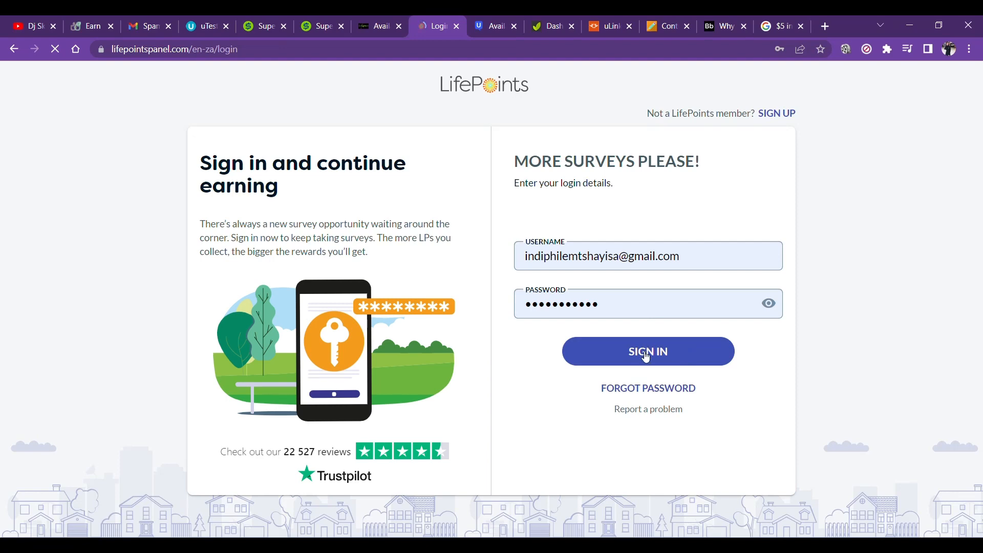
click(647, 351)
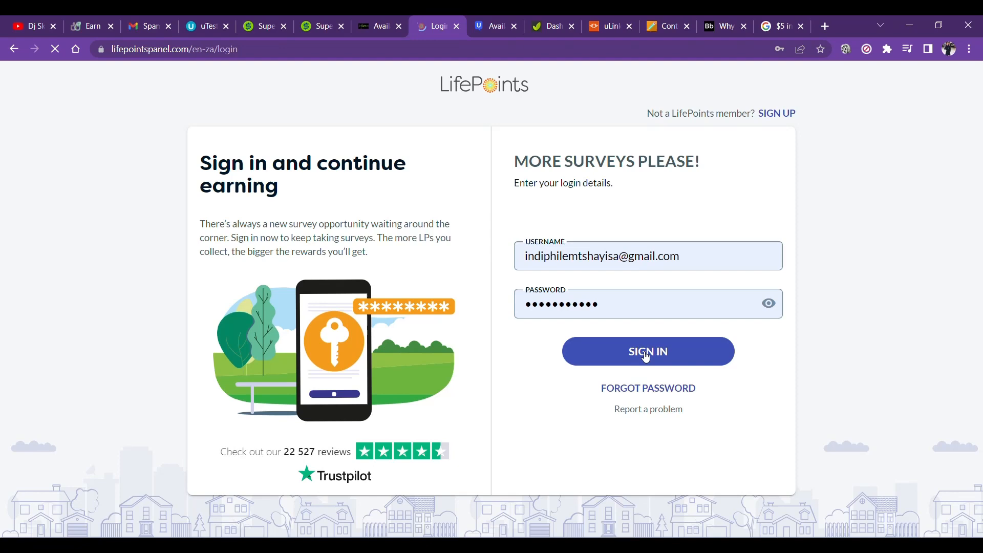
click(648, 352)
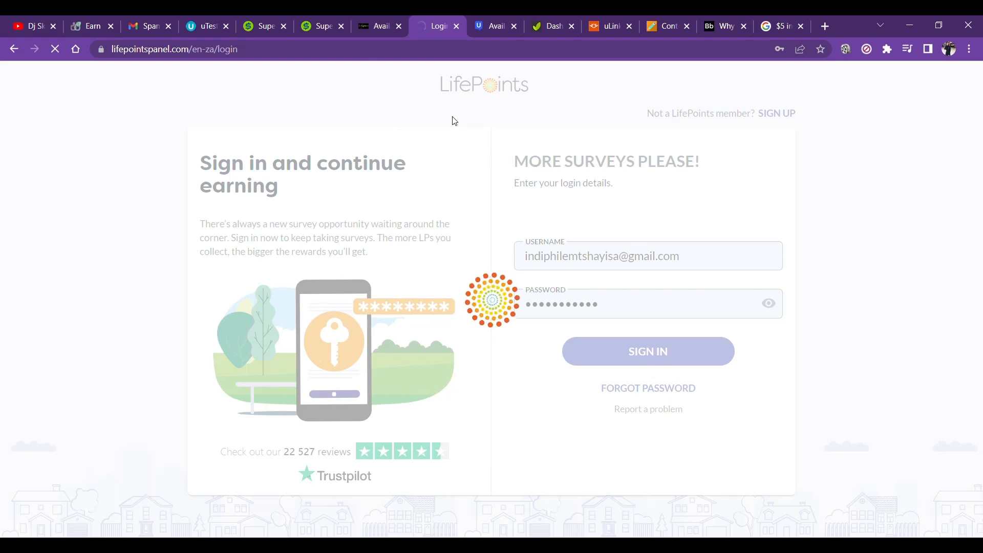
click(648, 351)
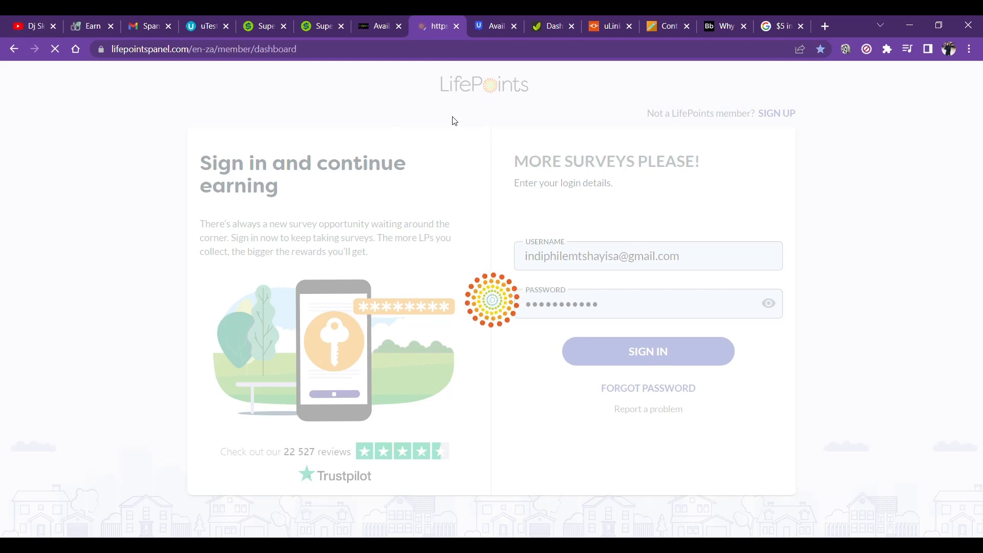
click(648, 351)
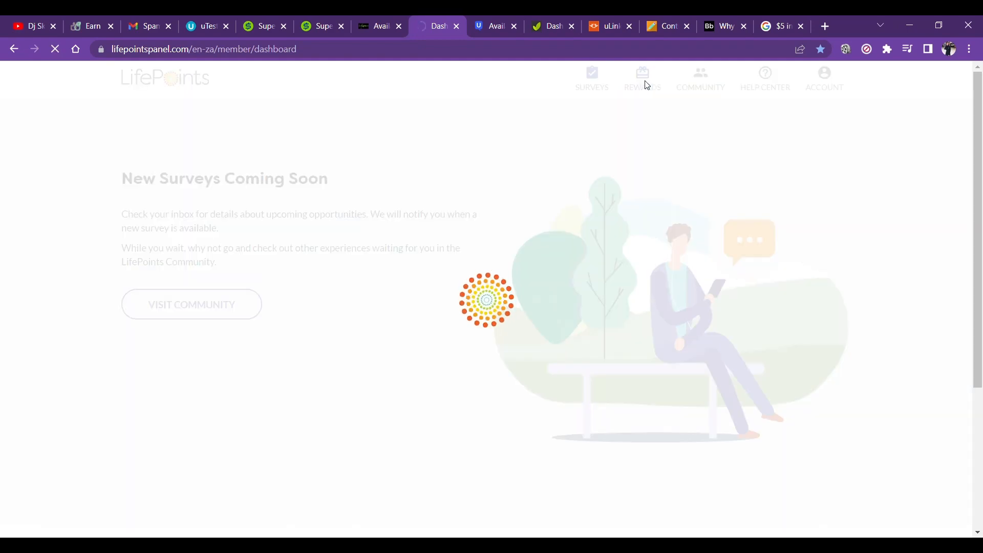
Step: Open the Rewards overview showing 2000 LifePoints earned and two activity entries
click(642, 75)
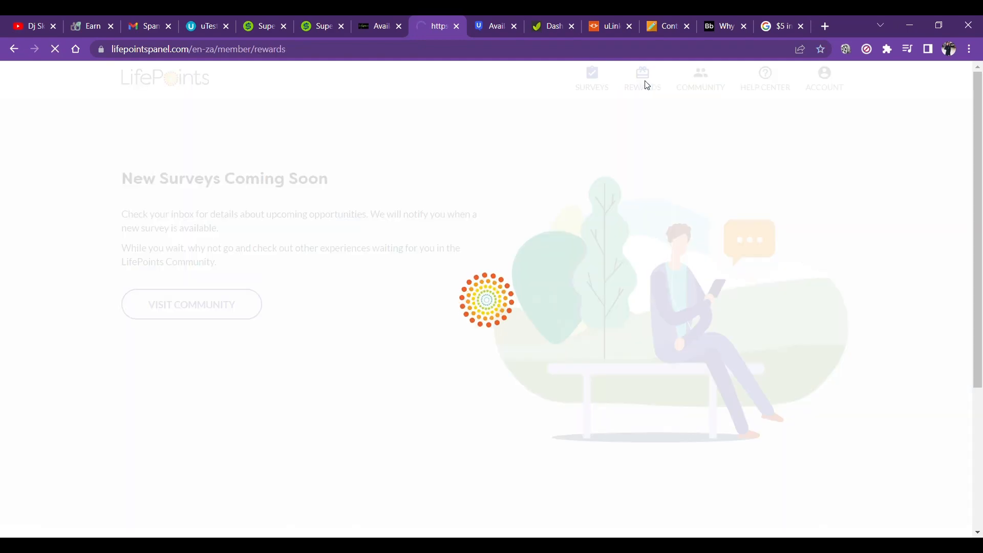
click(642, 76)
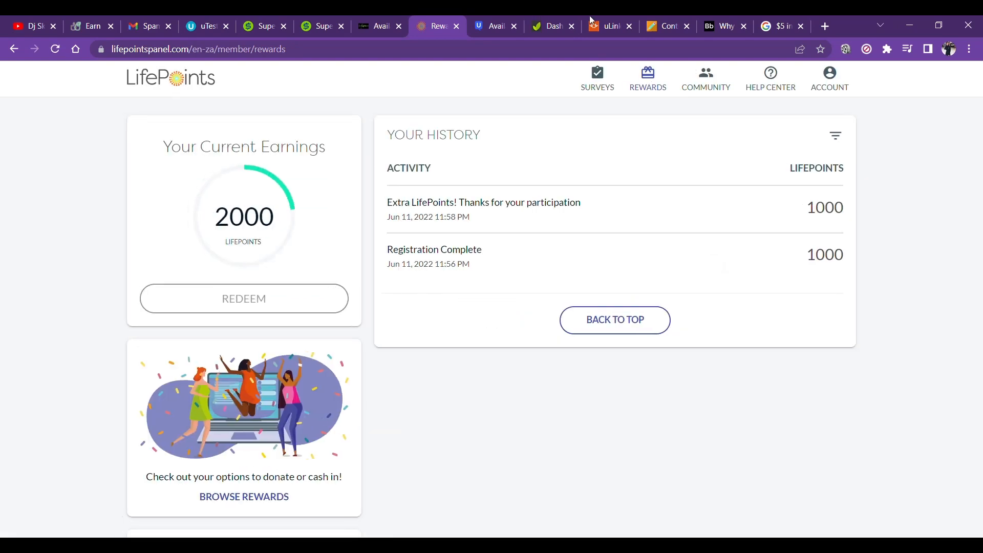
mouse_move(811, 270)
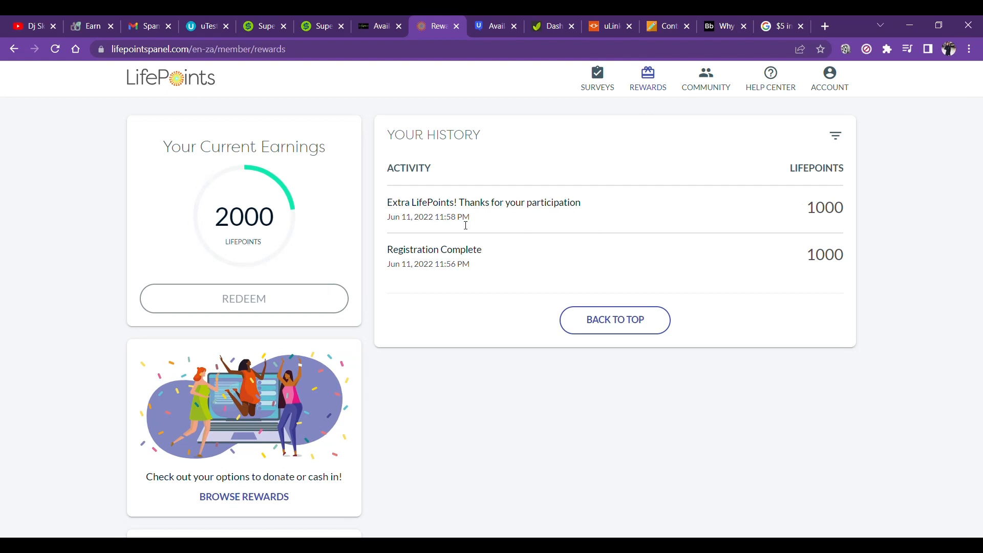
mouse_move(630, 237)
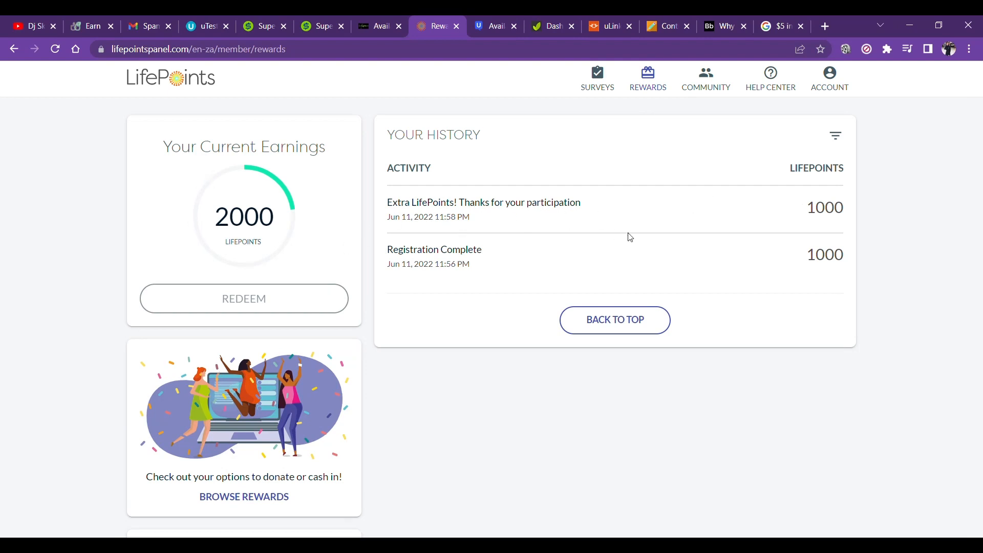
mouse_move(318, 439)
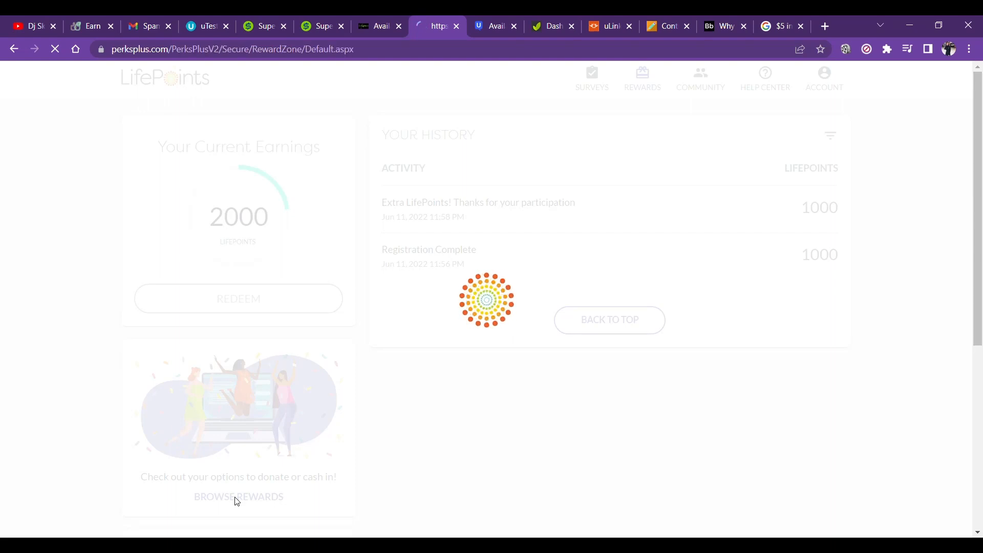
Step: Open the rewards catalogue, scroll its EcoMatcher, Shoprite and Takealot rewards, and choose '< 15000'
click(238, 497)
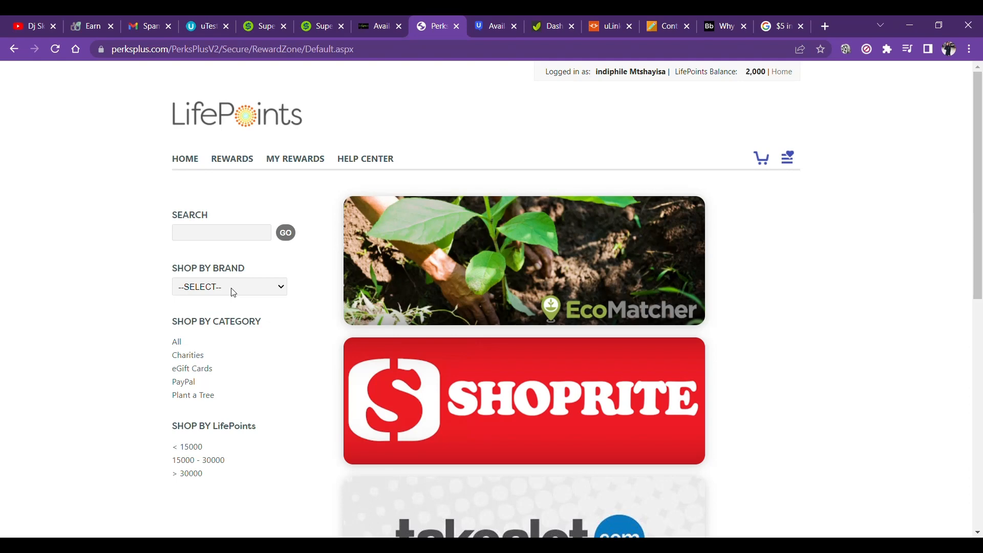
mouse_move(110, 282)
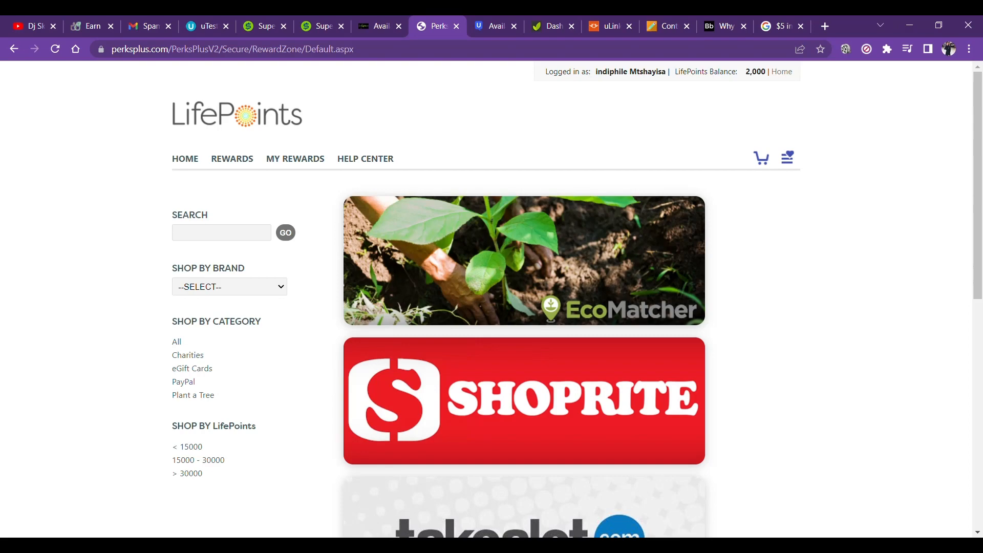
scroll(down, 3)
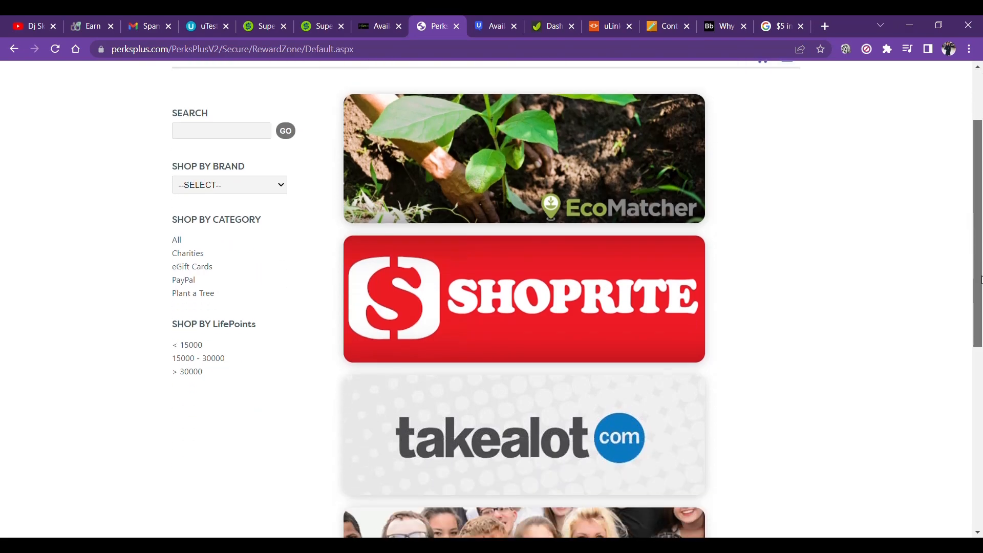
scroll(down, 3)
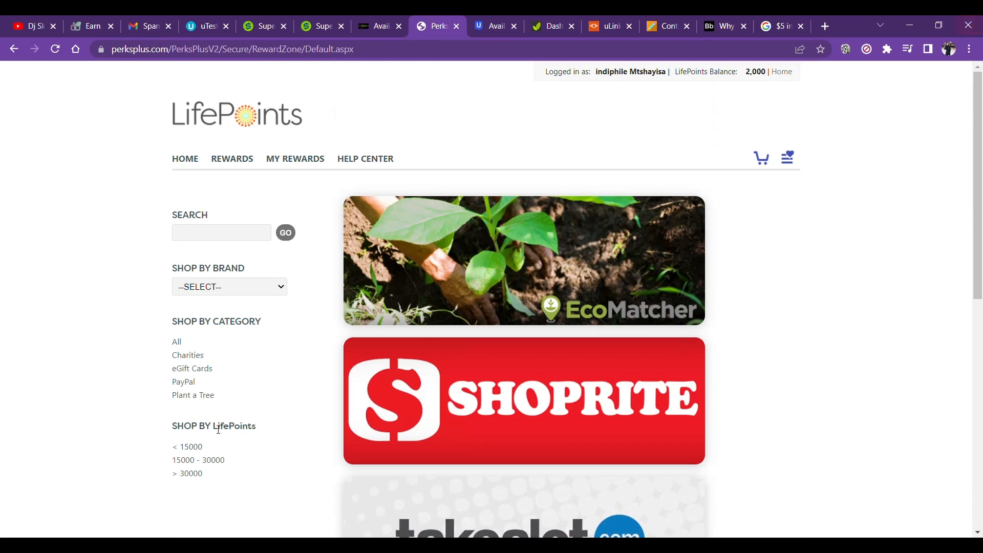
click(187, 447)
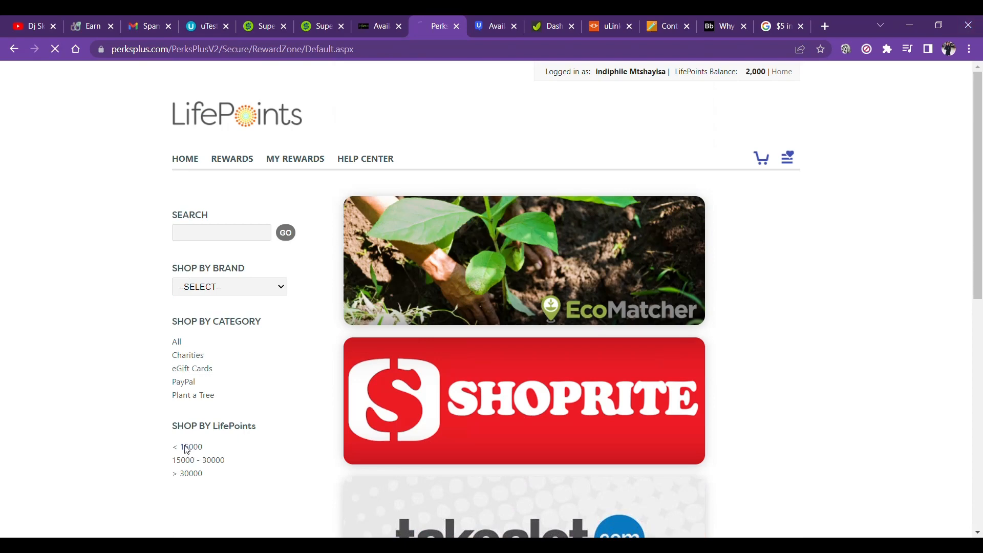
Step: Filter rewards to under 15,000 points, browse the five results, then view the dollar-to-rand search
click(188, 447)
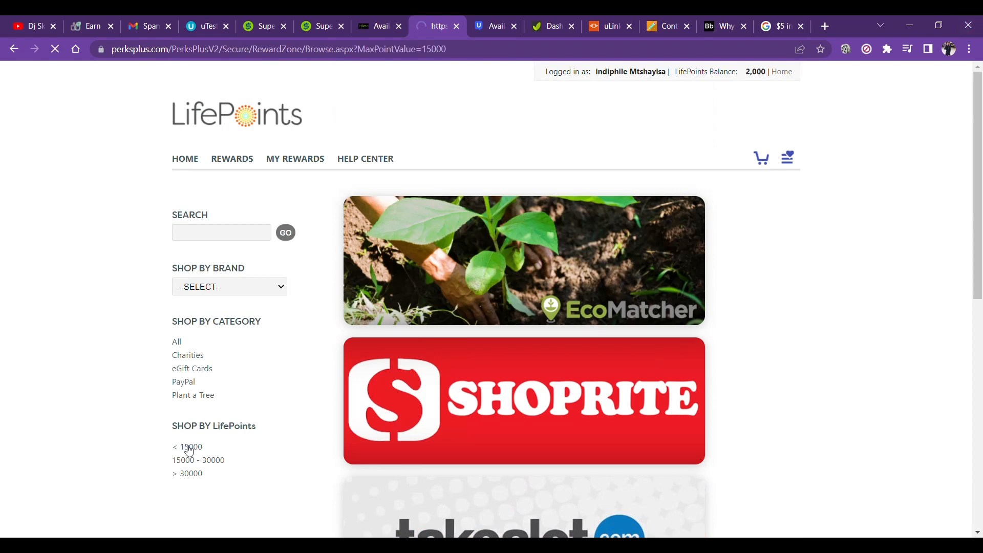
click(187, 446)
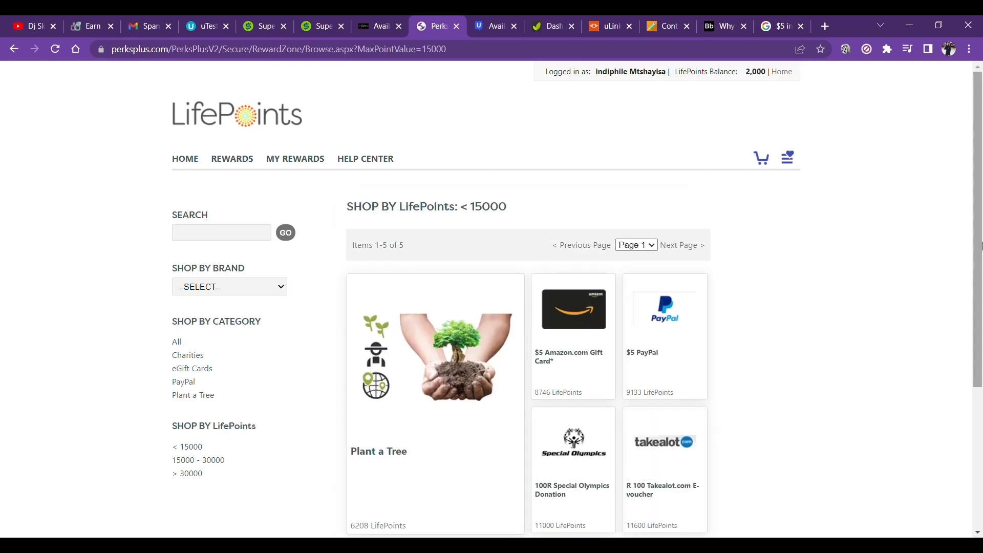
scroll(down, 3)
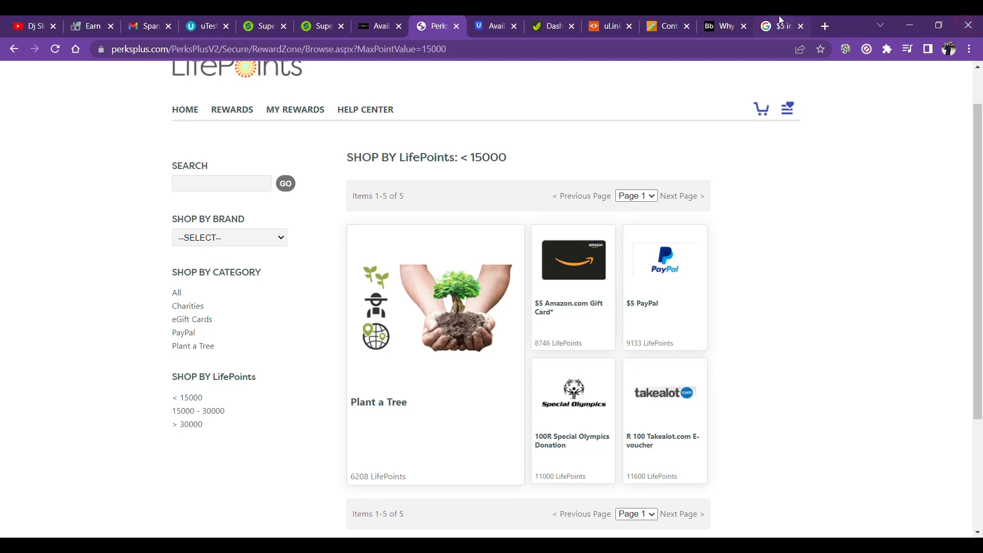
click(777, 26)
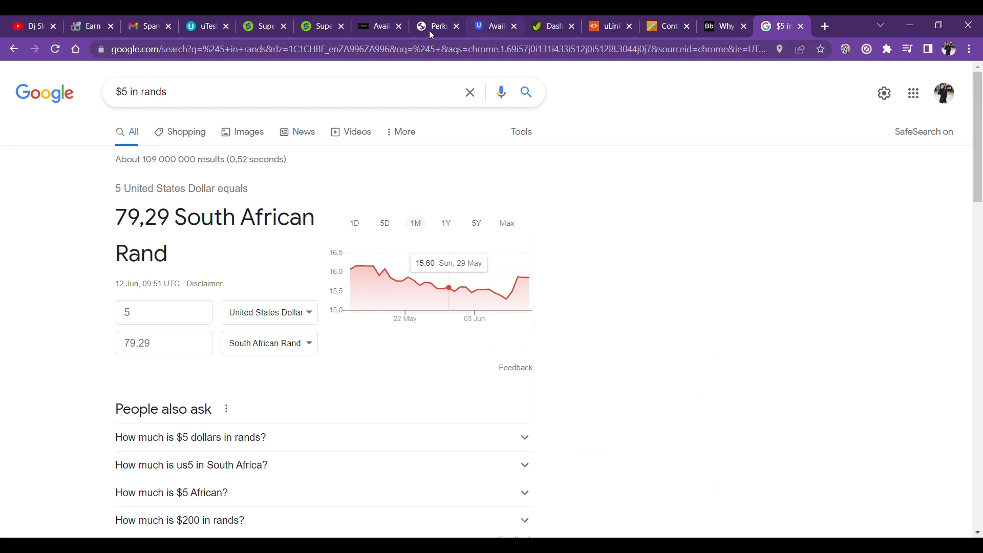
Step: After confirming $5 equals R79.29, return to the five under-15,000 LifePoints rewards
click(433, 25)
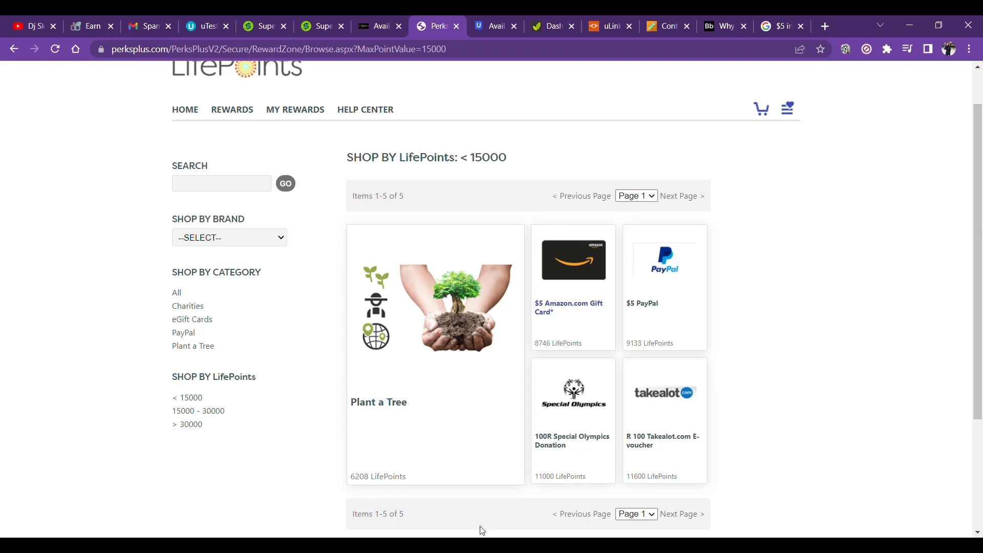
mouse_move(848, 333)
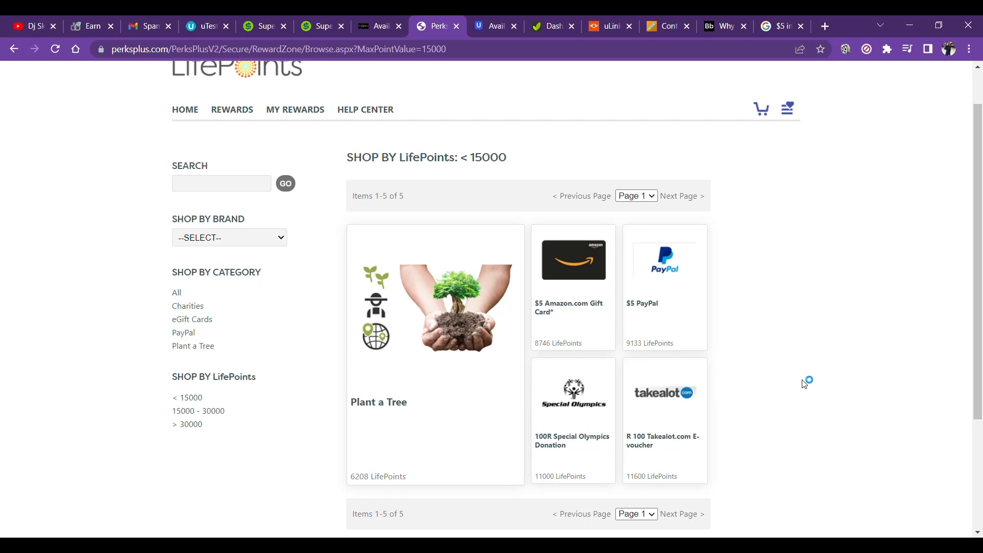
mouse_move(941, 220)
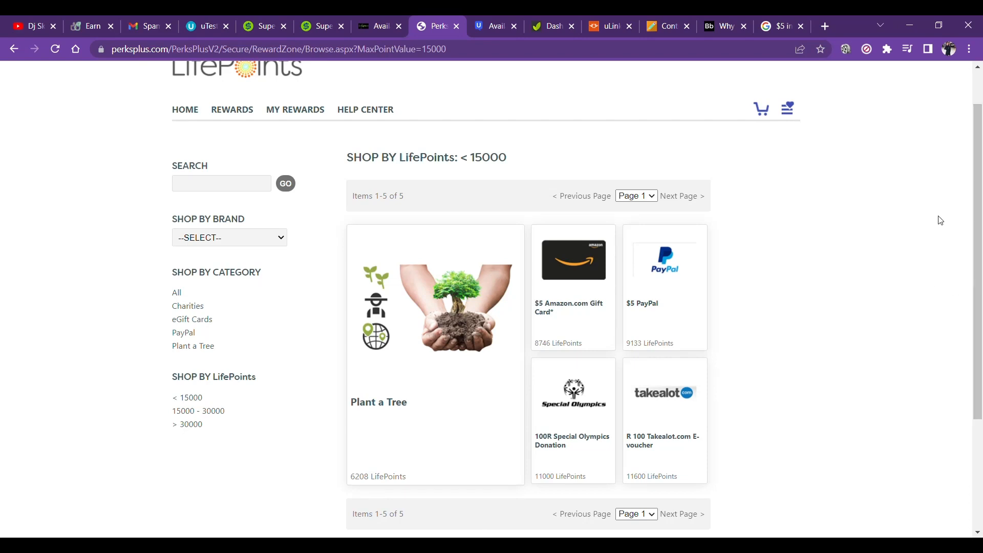
mouse_move(725, 224)
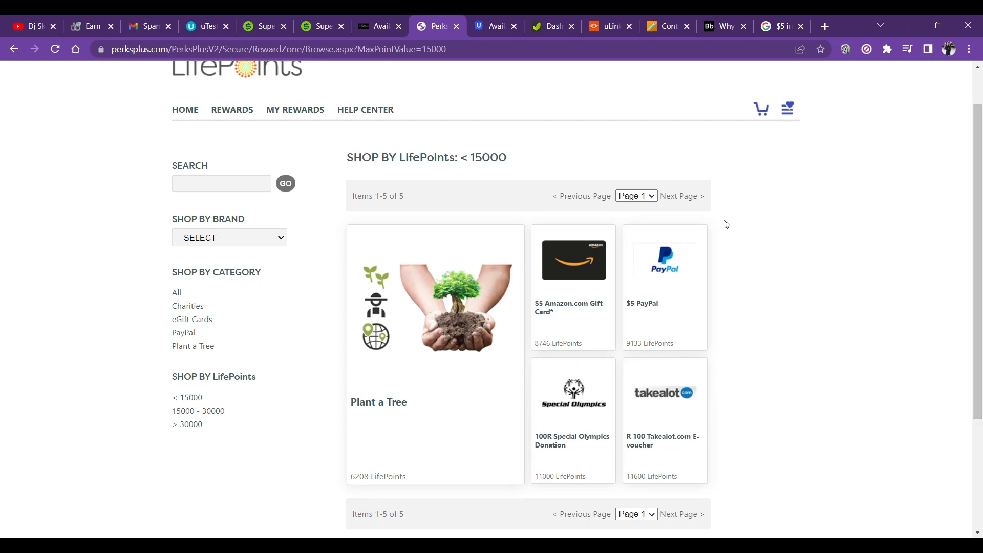
mouse_move(838, 252)
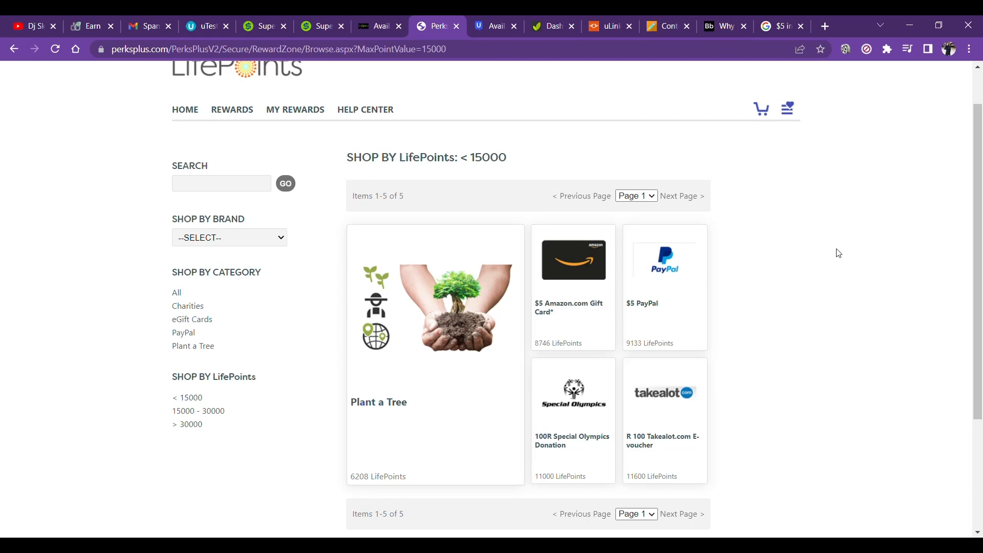
scroll(down, 3)
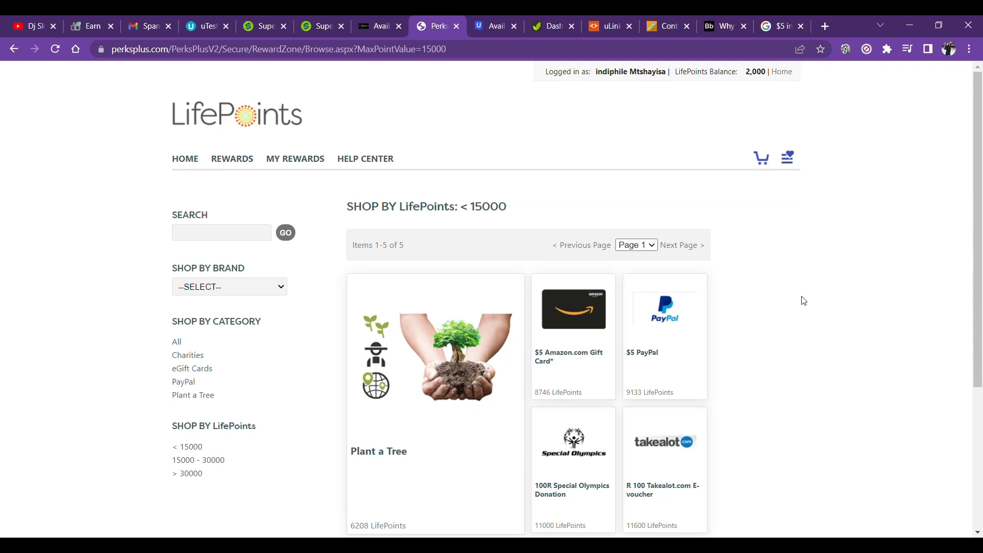
mouse_move(876, 271)
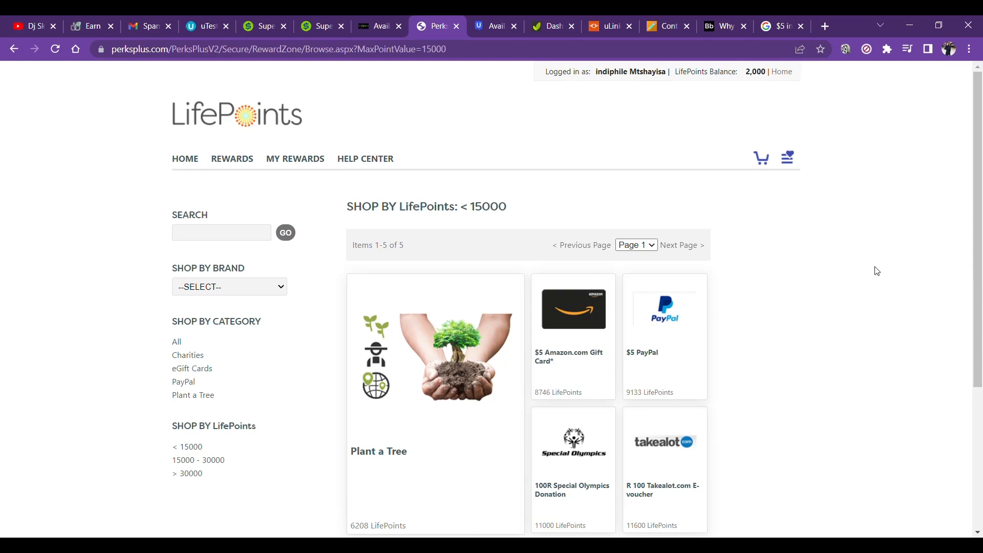
scroll(down, 3)
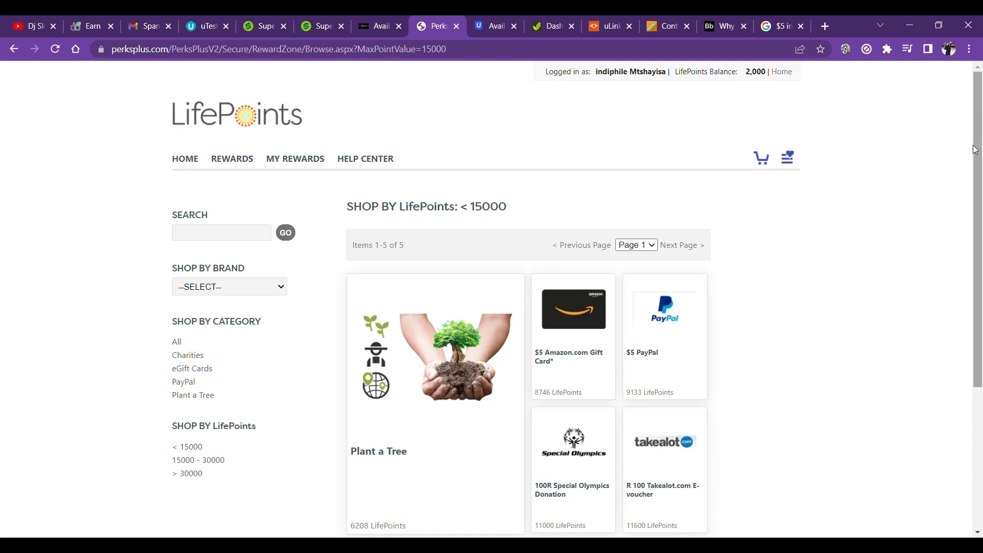
mouse_move(817, 280)
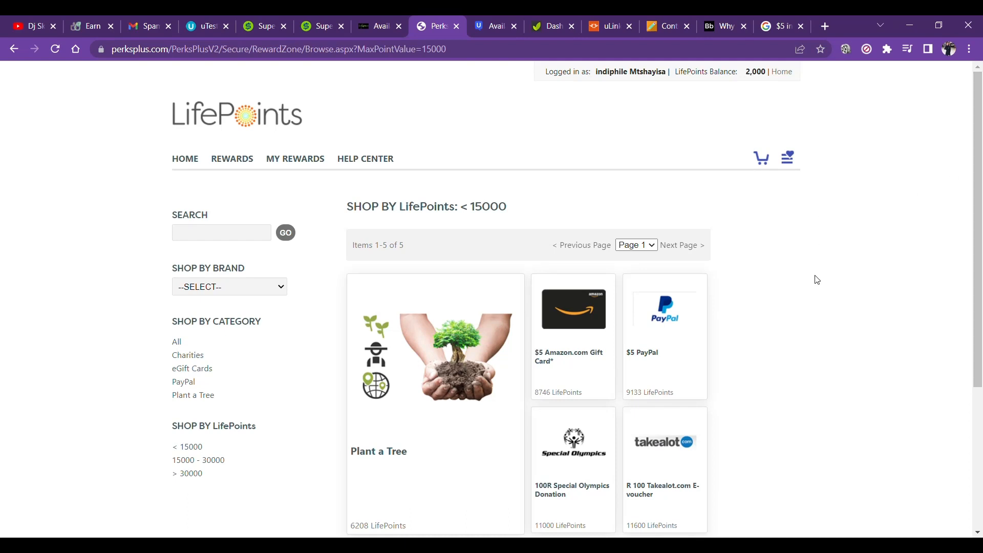